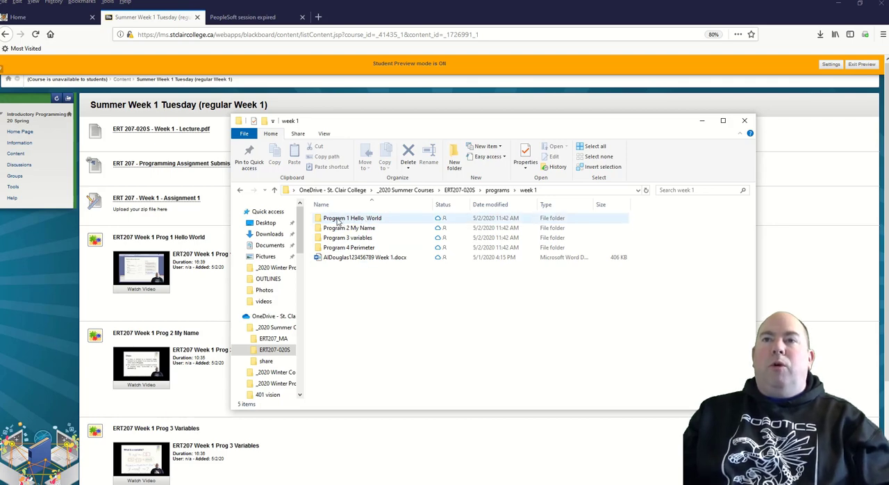
# Inspect the Program 1 Hello World folder and its solution file, then return to week 1
pyautogui.click(348, 228)
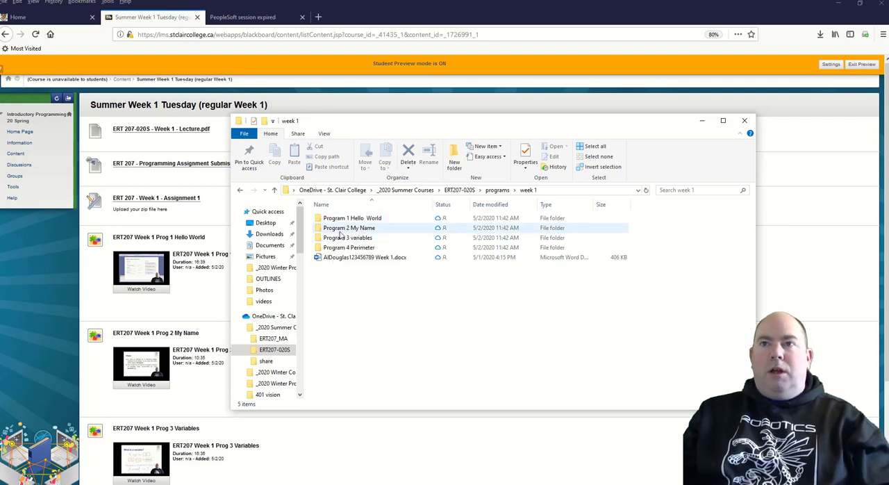
pyautogui.doubleClick(353, 216)
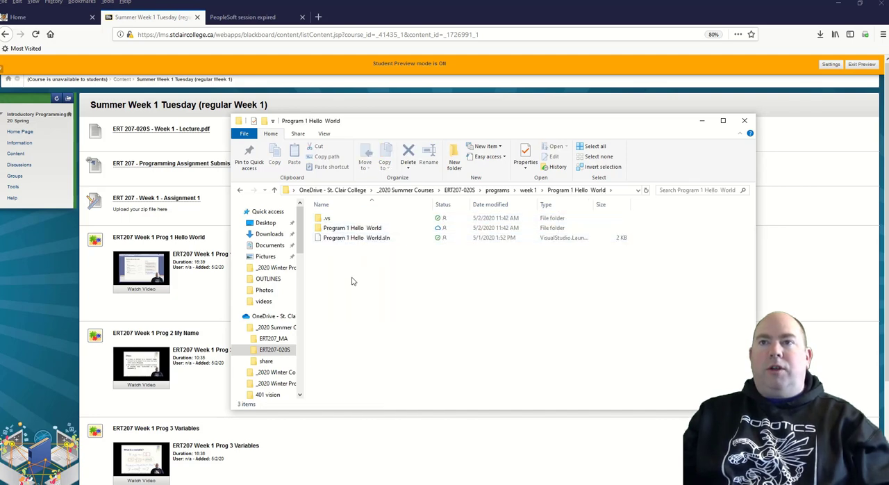
pyautogui.click(355, 237)
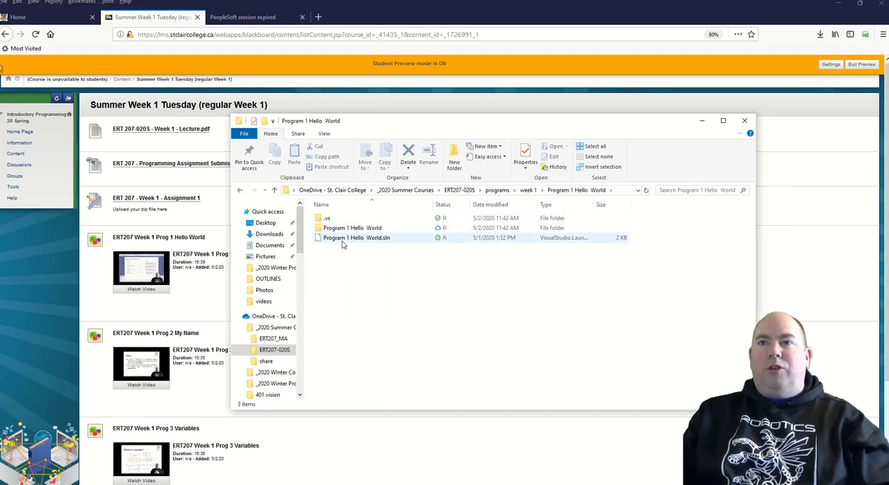
pyautogui.doubleClick(352, 227)
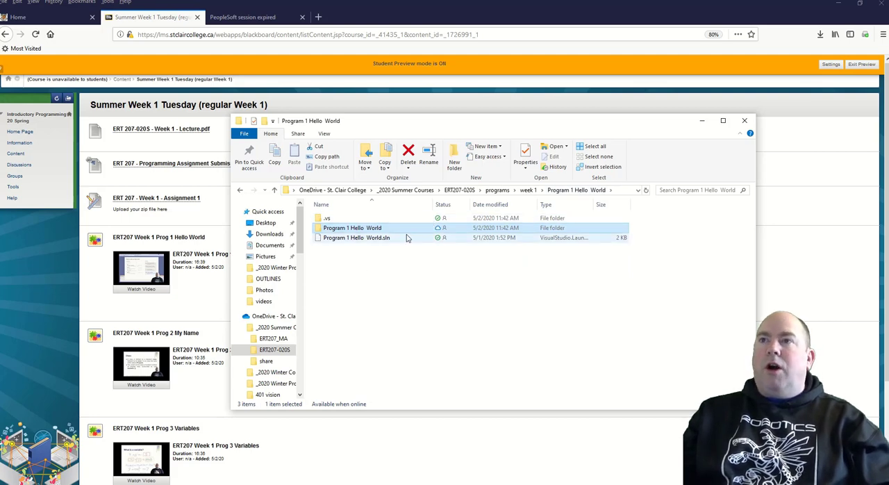
pyautogui.click(527, 188)
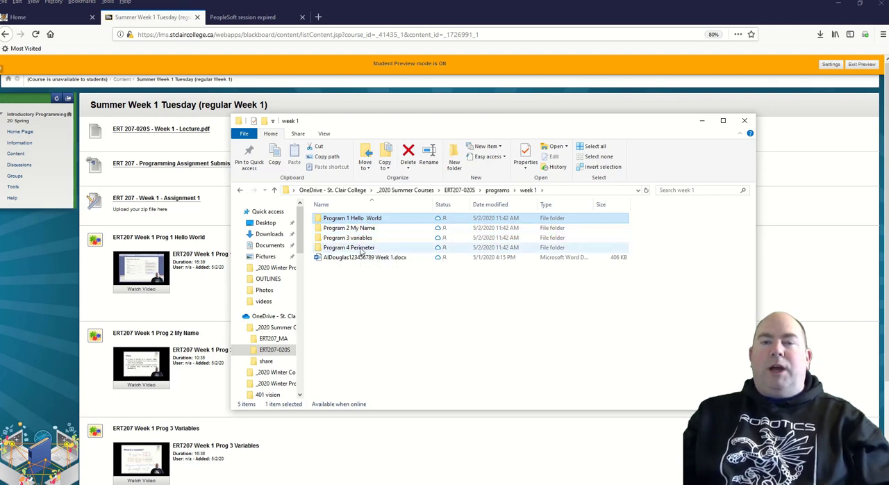
pyautogui.moveTo(349, 247)
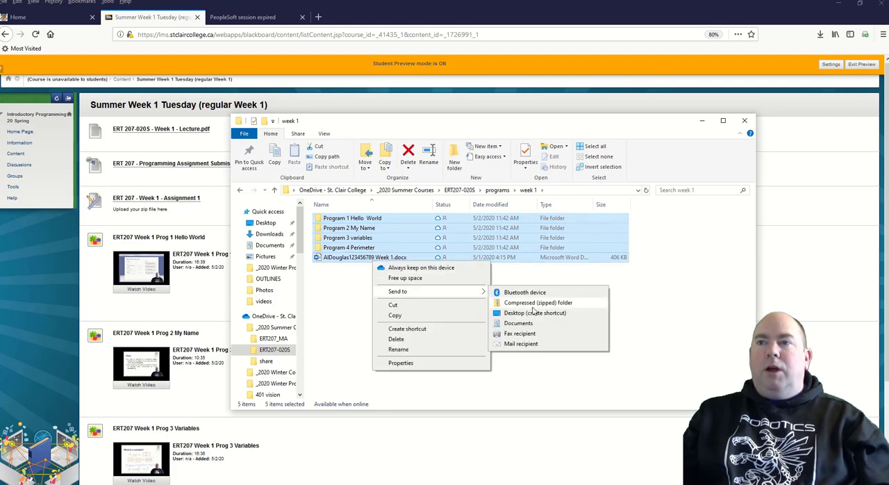
# Compress the four program folders and Word document into a new zip in week 1
pyautogui.click(537, 303)
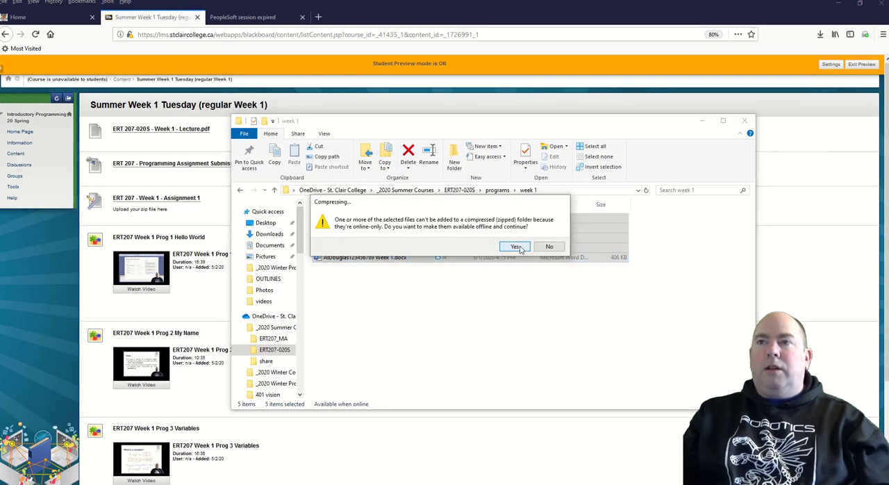
pyautogui.click(515, 247)
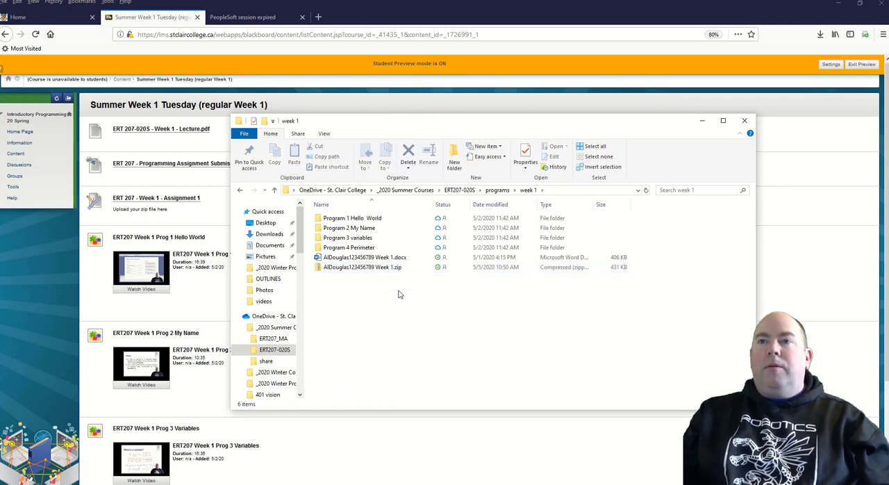
pyautogui.click(361, 267)
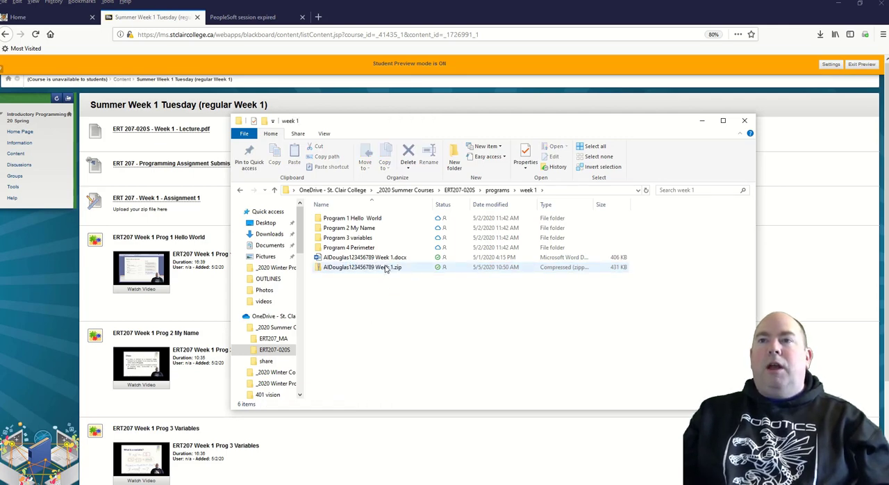
pyautogui.click(361, 266)
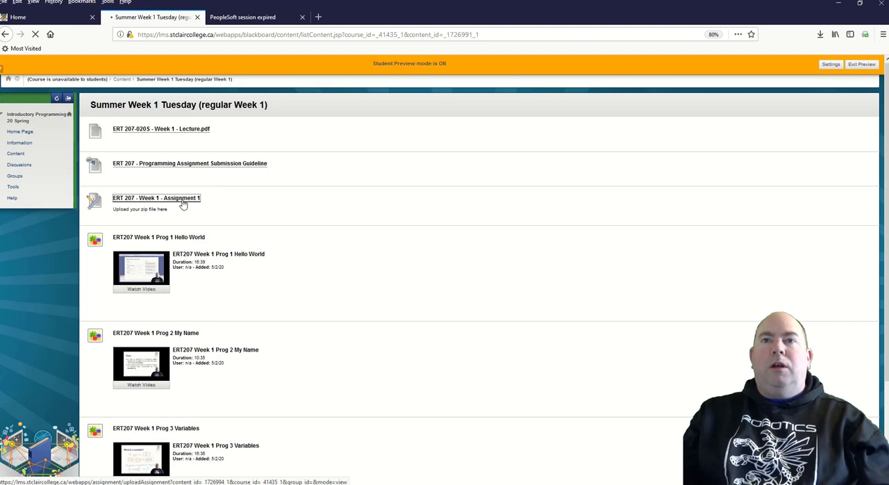
# Start the Week 1 Assignment 1 attempt and browse to the week 1 folder's zip file
pyautogui.click(156, 197)
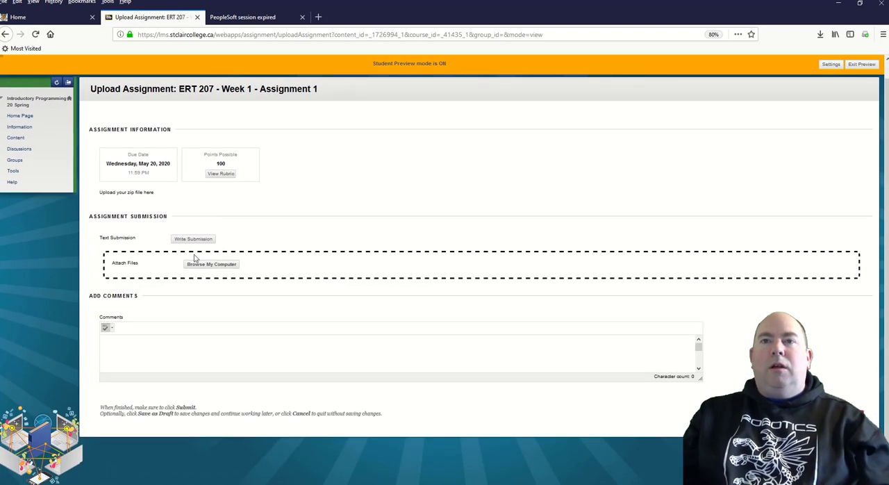
pyautogui.click(211, 264)
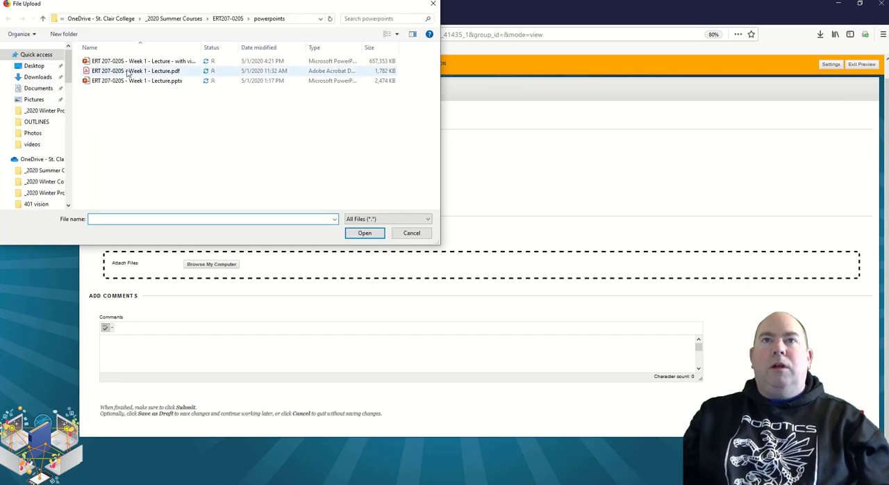
pyautogui.click(172, 18)
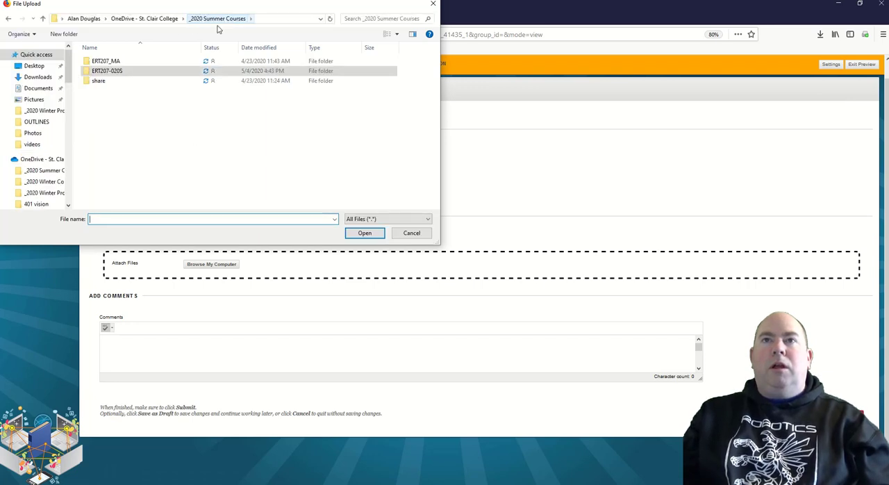
pyautogui.doubleClick(107, 69)
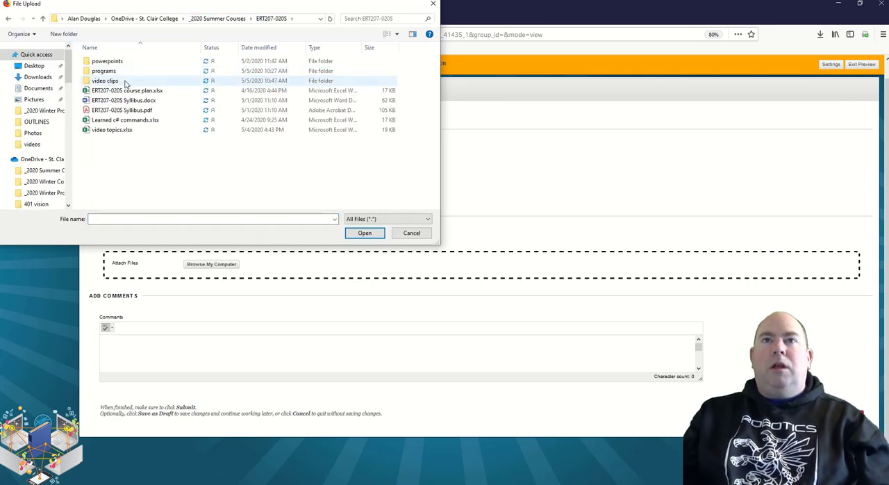
pyautogui.doubleClick(103, 70)
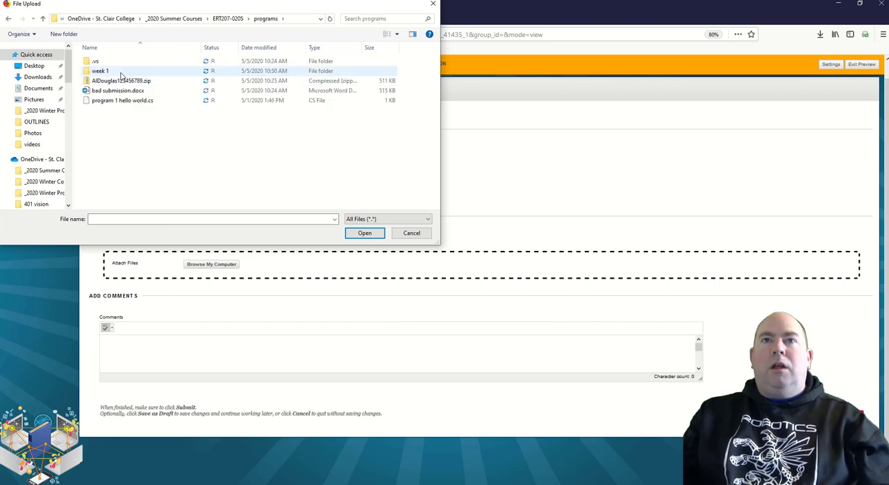
pyautogui.moveTo(122, 81)
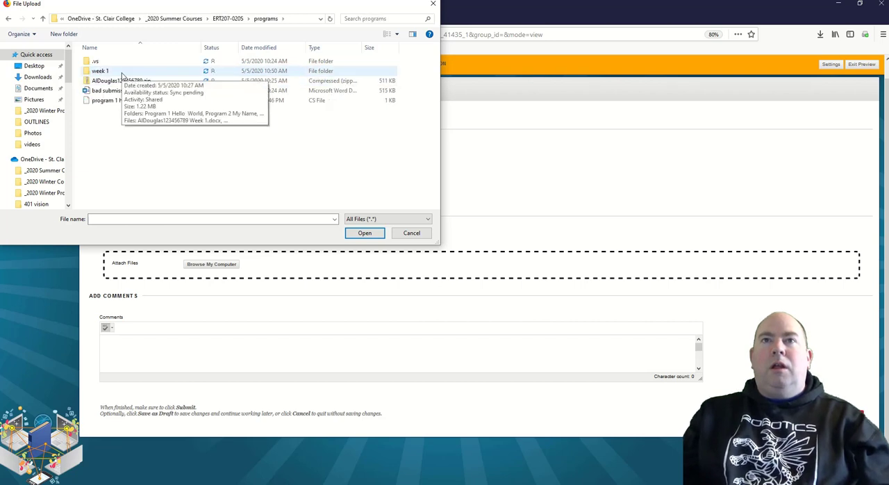
pyautogui.doubleClick(100, 71)
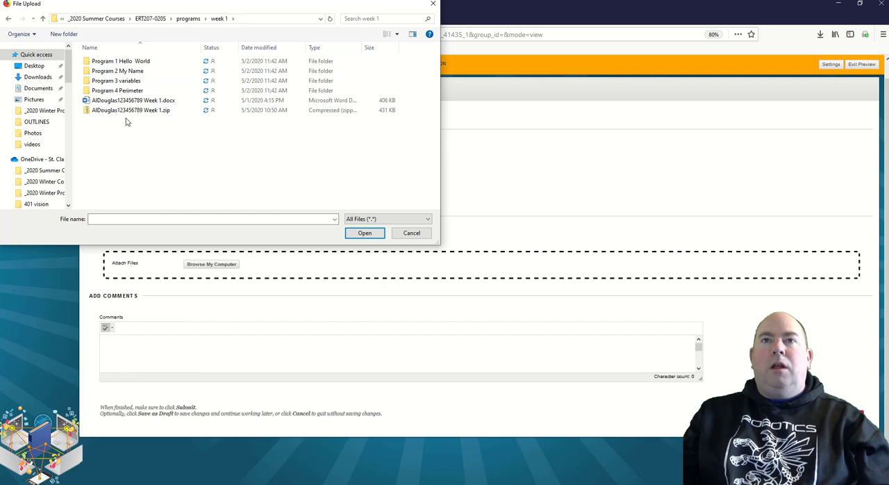
pyautogui.click(131, 110)
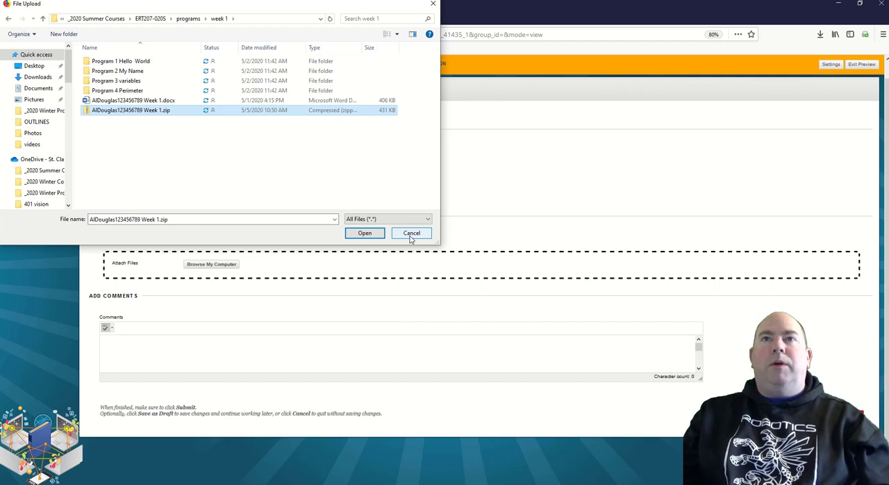
# Attach the zip from the programs folder, submit it, and return to the content page
pyautogui.click(267, 18)
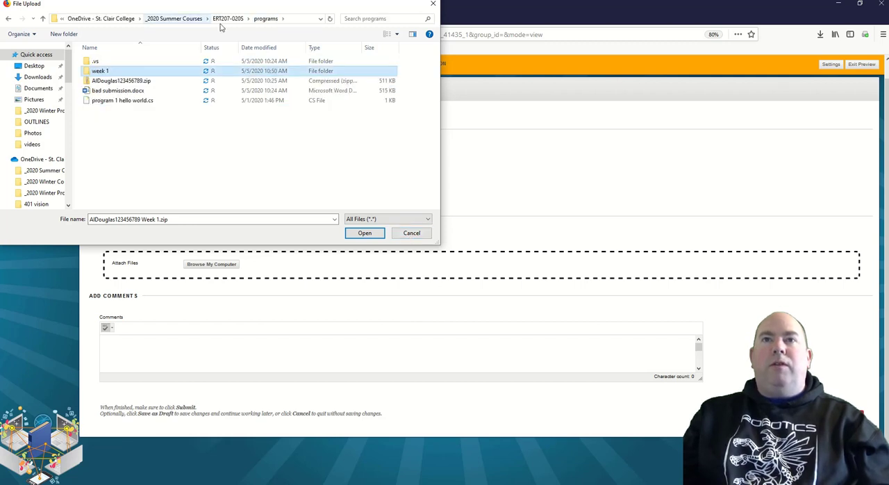
pyautogui.click(122, 80)
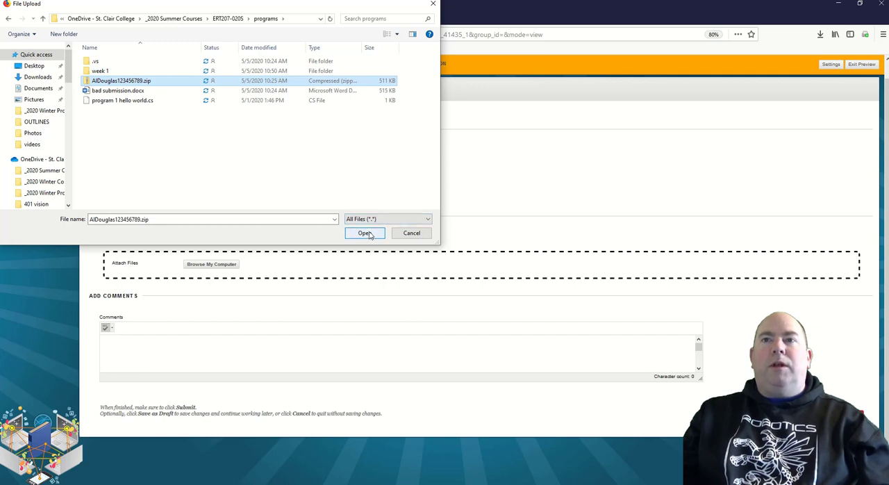
pyautogui.click(365, 233)
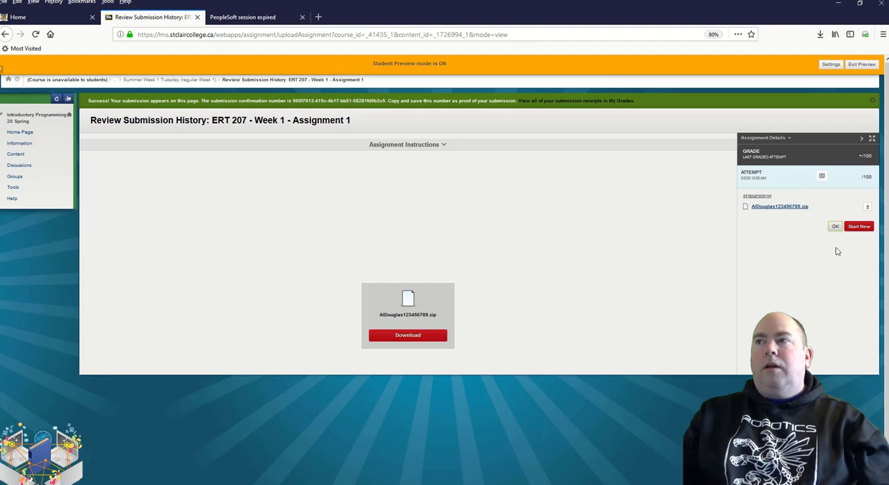
pyautogui.click(835, 225)
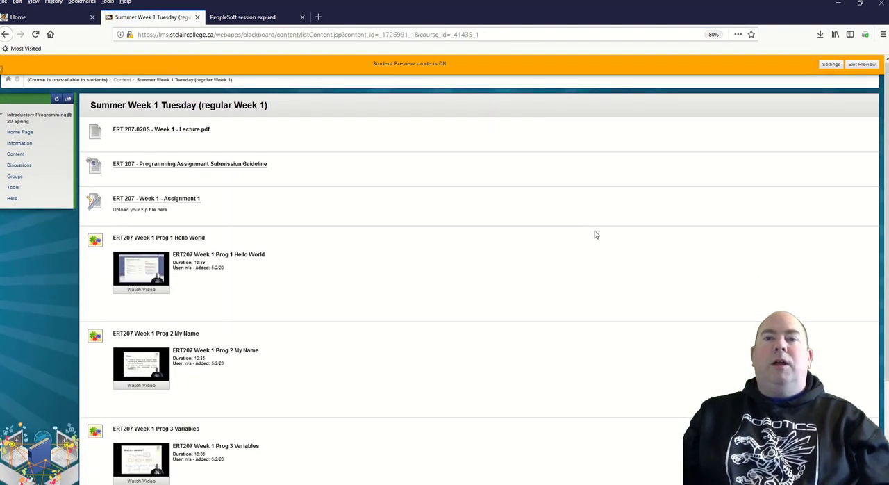
pyautogui.moveTo(389, 265)
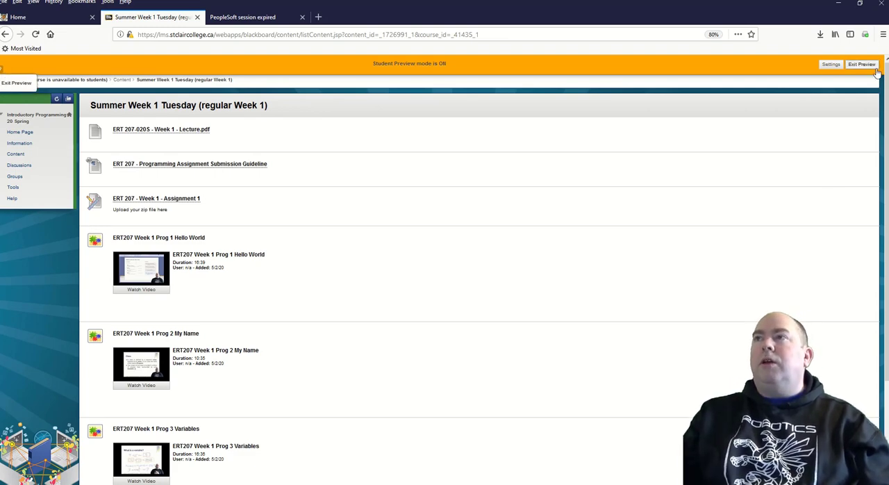
# Exit student preview via the orange preview bar to return to instructor view
pyautogui.click(861, 64)
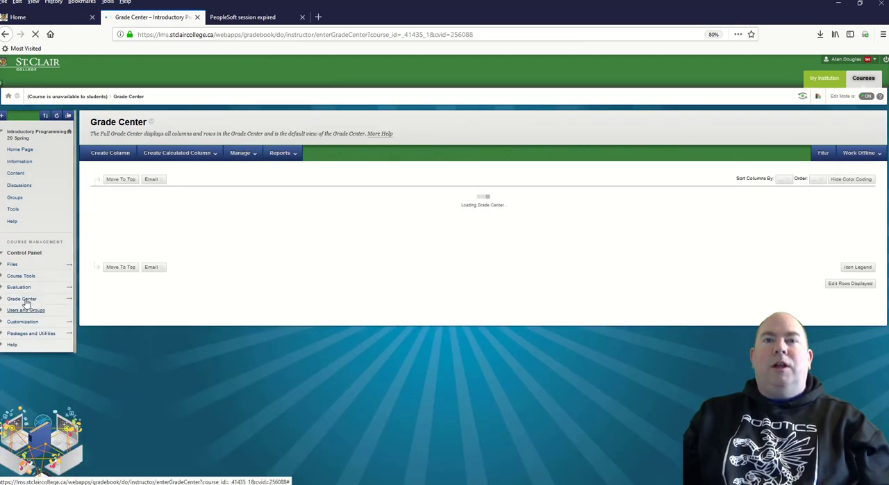
# From Grade Center Assignments, open the student's Assign 1 attempt for grading
pyautogui.click(22, 297)
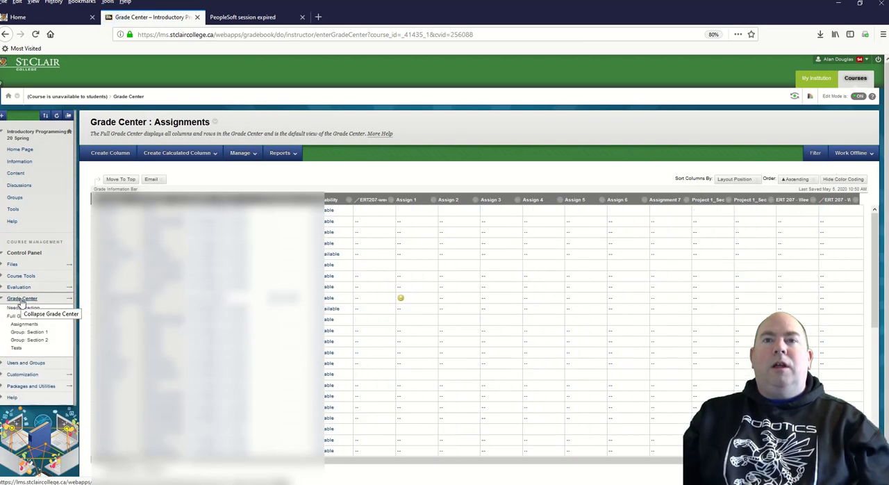
pyautogui.click(433, 298)
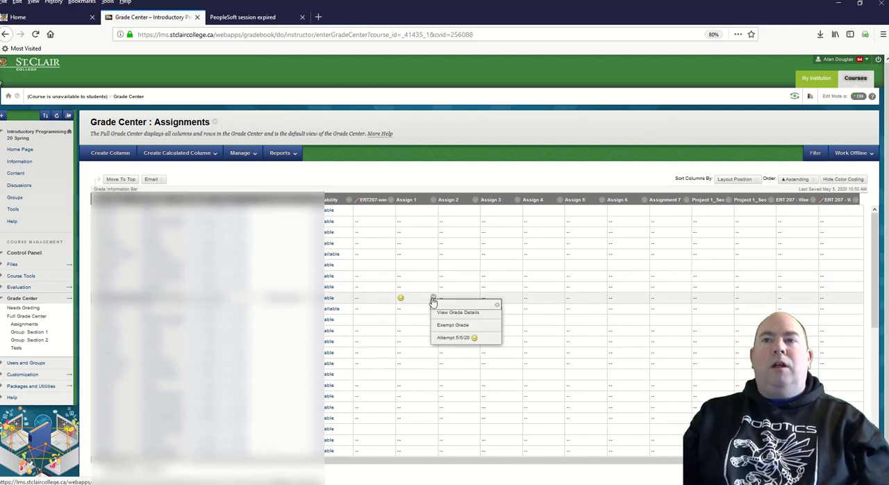
pyautogui.click(453, 338)
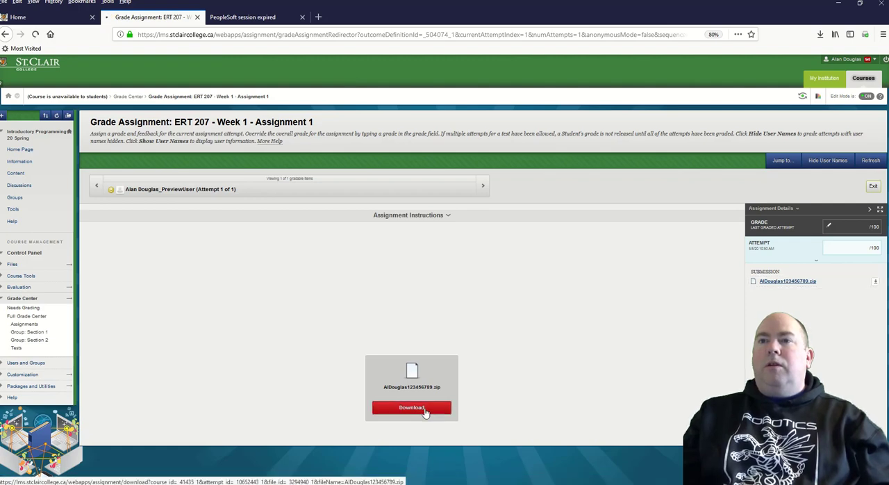
# Download the submitted zip and open bad submission.docx from it in Word
pyautogui.click(411, 407)
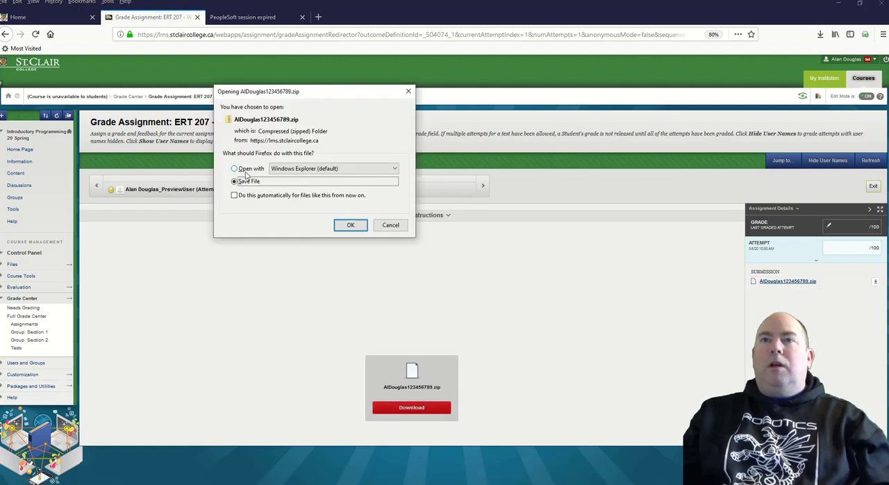
pyautogui.click(350, 225)
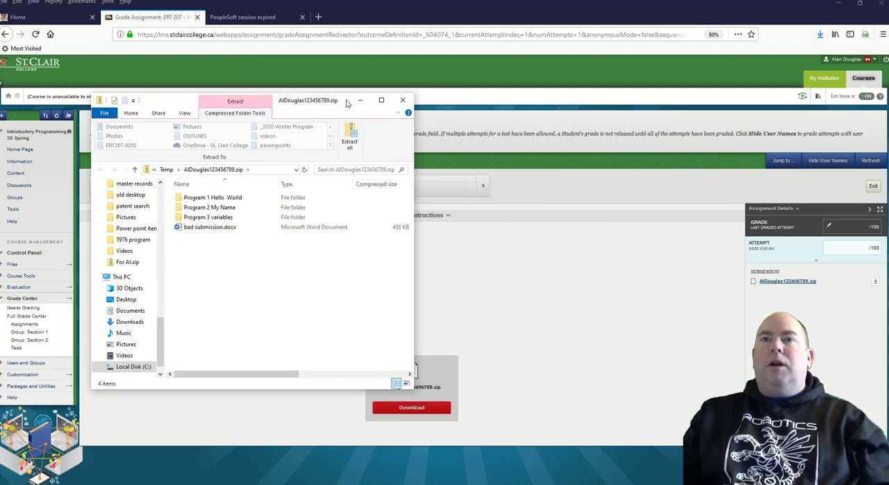
pyautogui.click(209, 228)
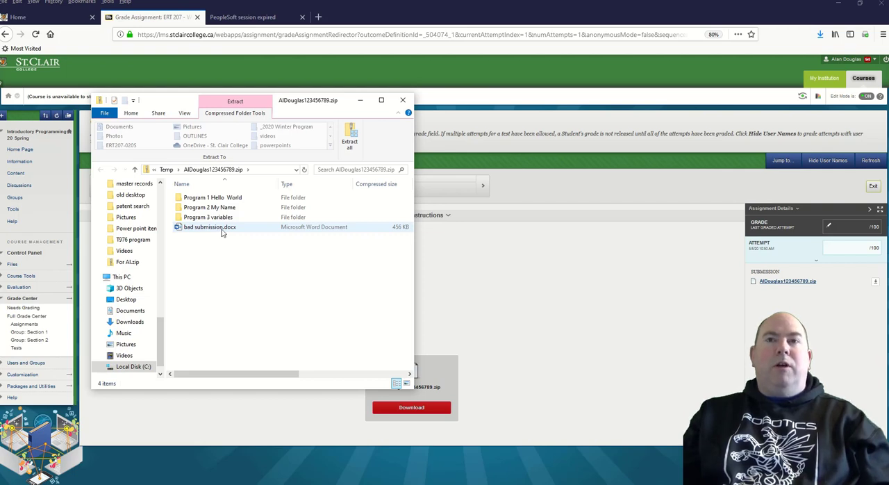
pyautogui.click(212, 197)
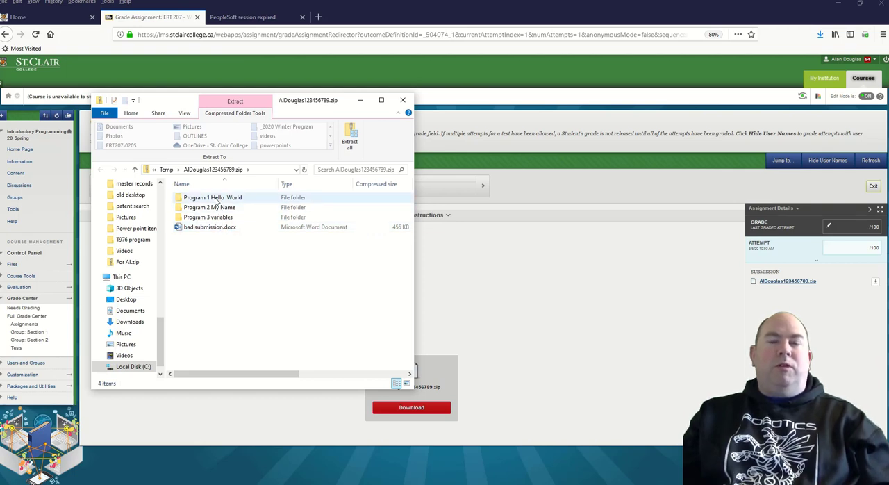
pyautogui.click(210, 228)
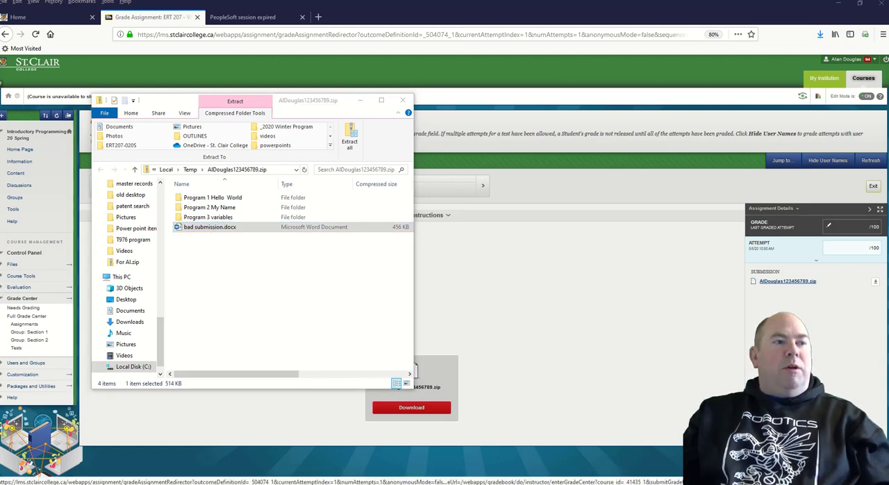
pyautogui.doubleClick(210, 228)
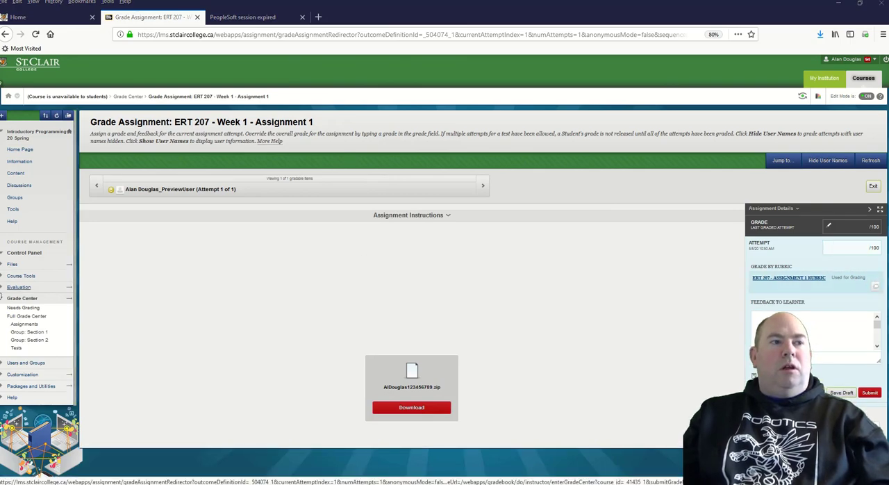
# Open the assignment rubric in its own window and dock the Word document on the left half
pyautogui.click(789, 277)
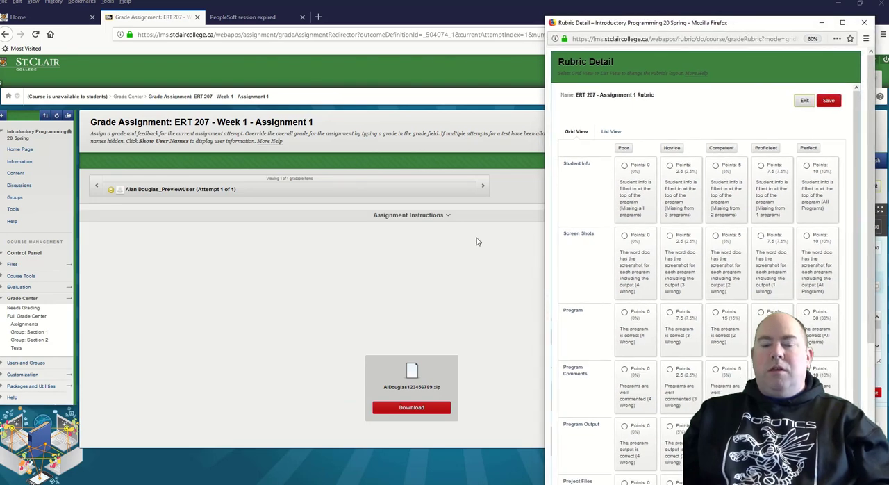
pyautogui.moveTo(461, 274)
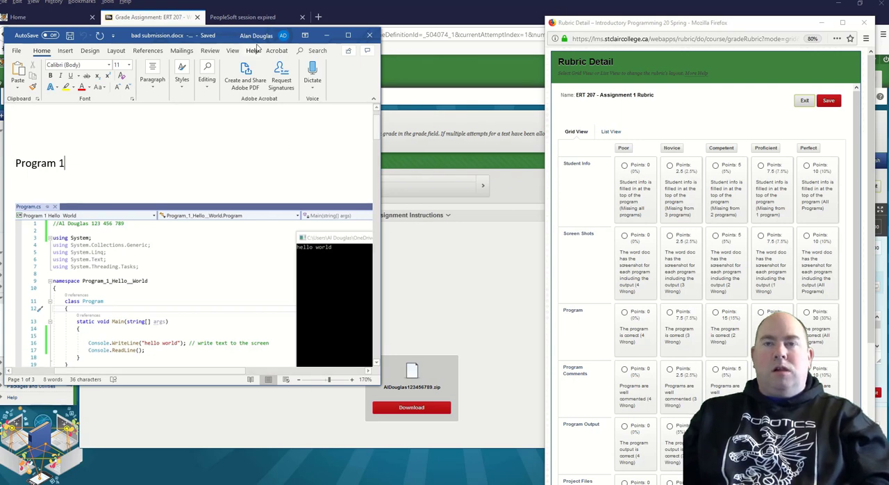
pyautogui.click(257, 36)
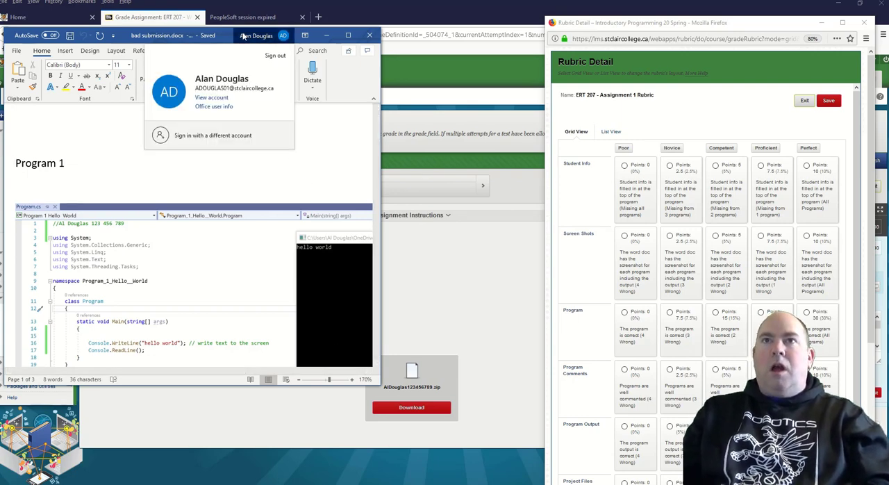
pyautogui.click(255, 36)
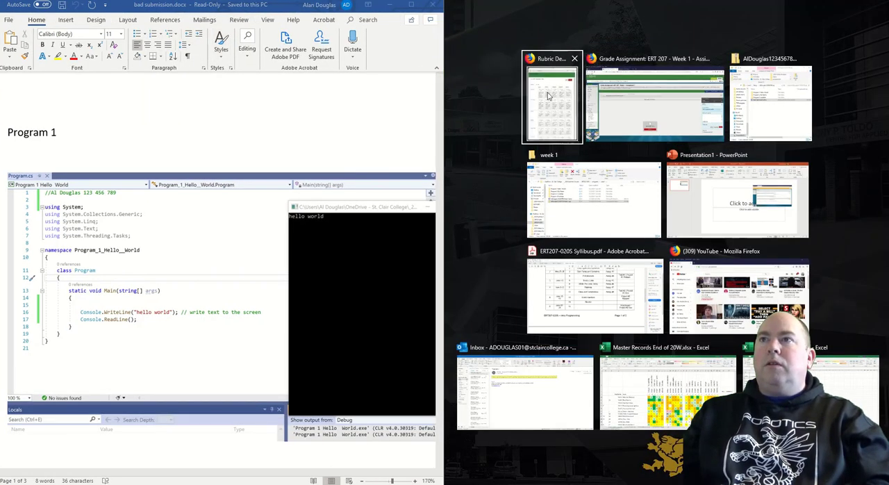
# Snap the Rubric Detail window to the right half and scroll through the student's submission
pyautogui.click(550, 97)
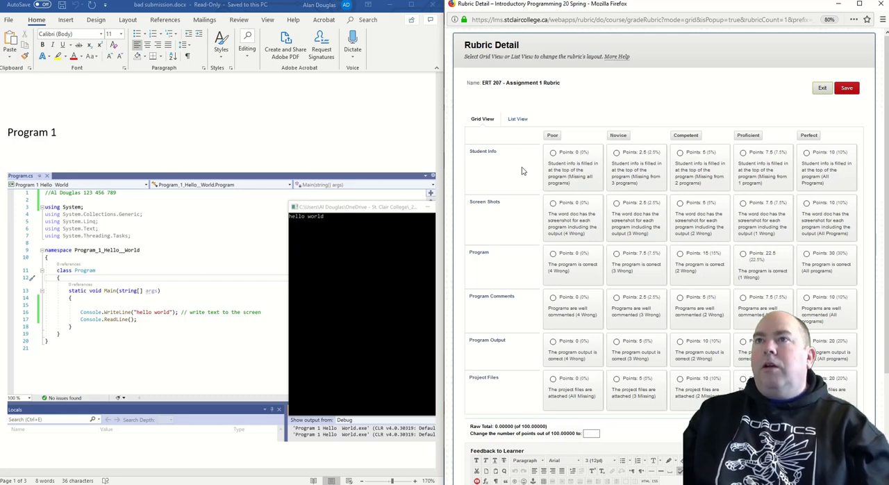
pyautogui.click(552, 153)
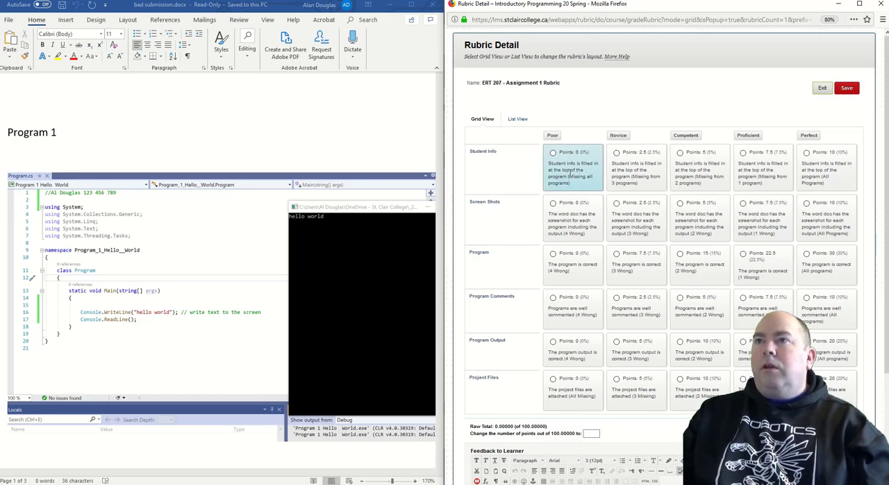
pyautogui.click(572, 166)
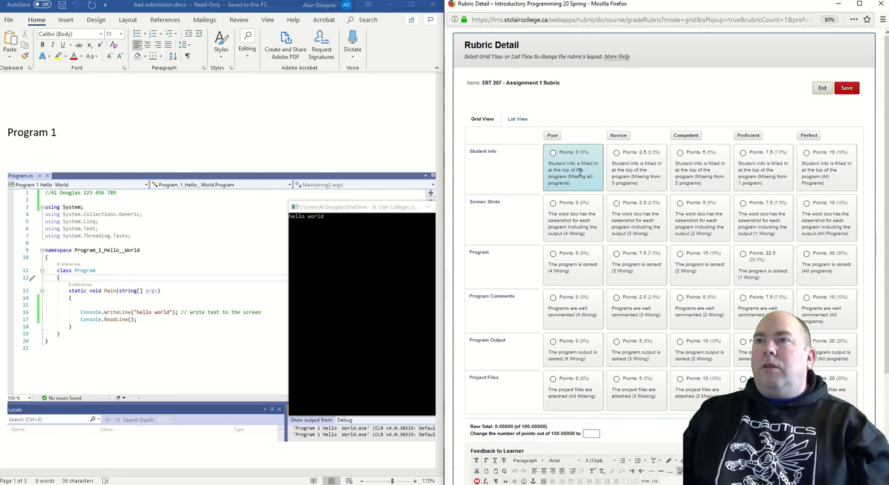
pyautogui.click(762, 166)
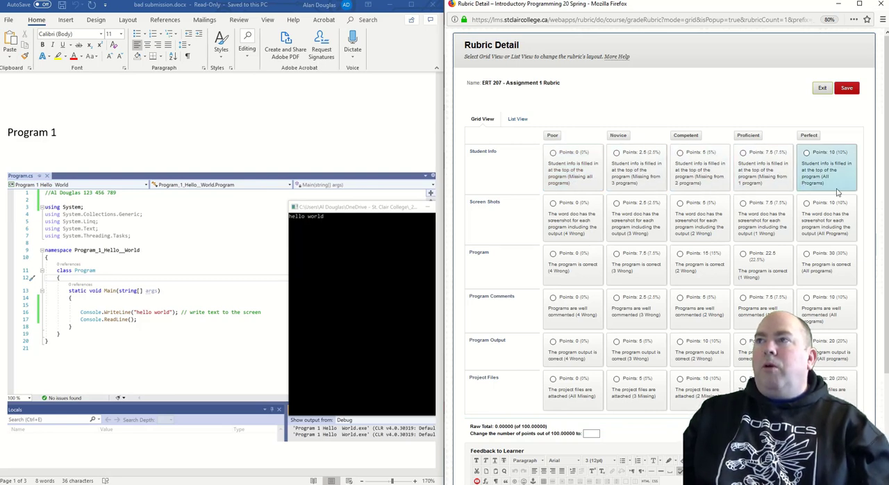
pyautogui.click(763, 167)
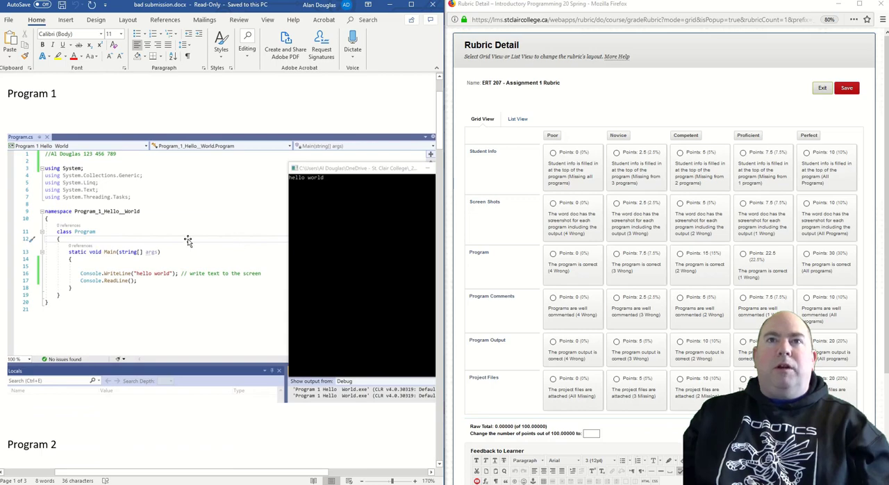
pyautogui.scroll(-3)
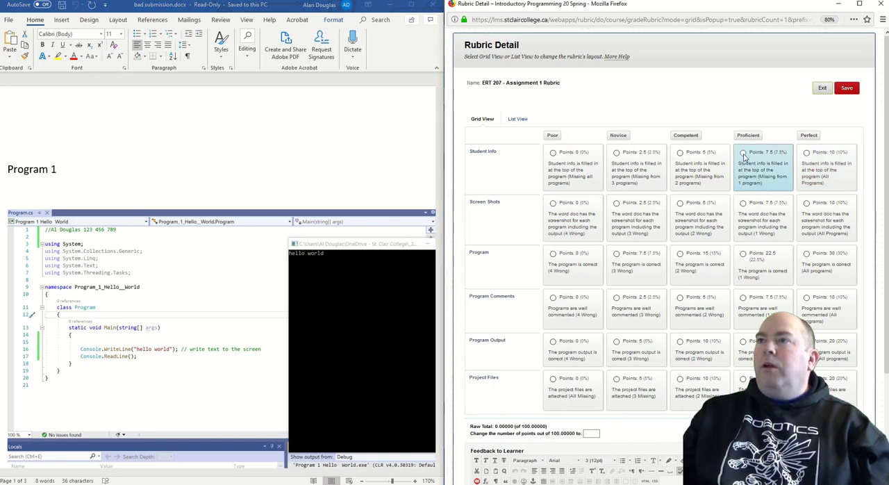
# Score Student Info and Screen Shots as Proficient, raw total 15
pyautogui.click(742, 153)
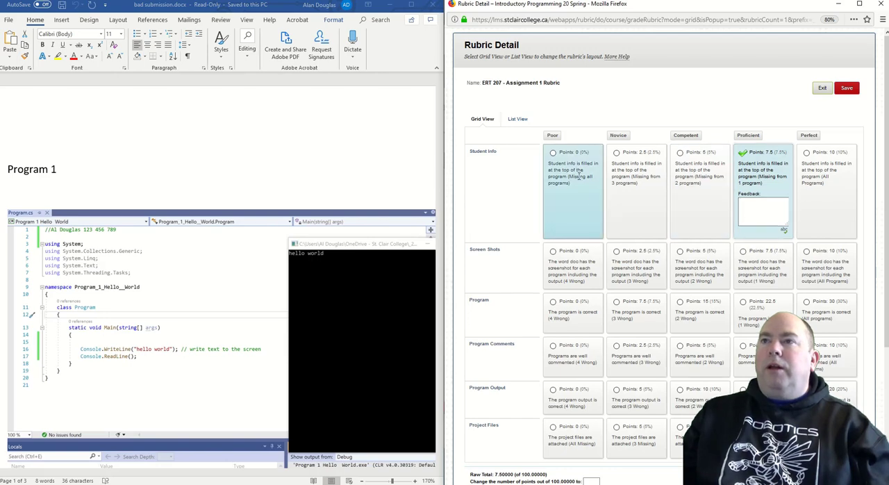
pyautogui.scroll(-3)
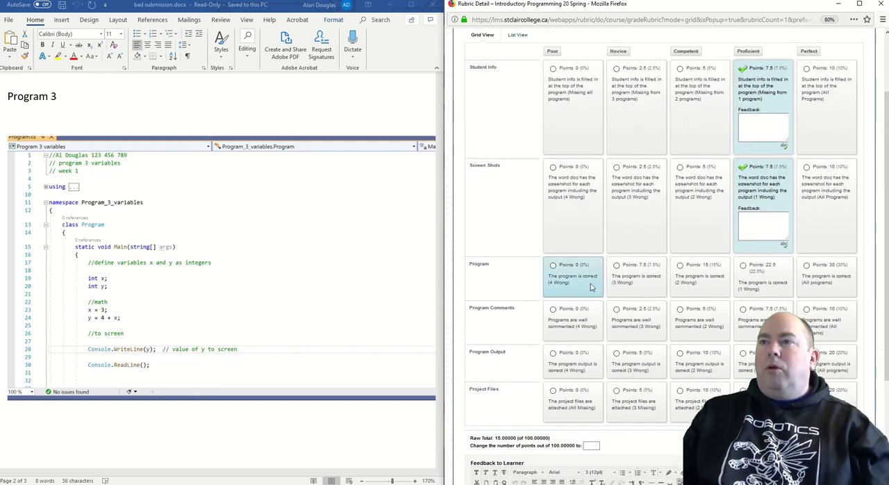
# Score the Program criterion Proficient (22.5 points), raw total 37.5
pyautogui.click(762, 271)
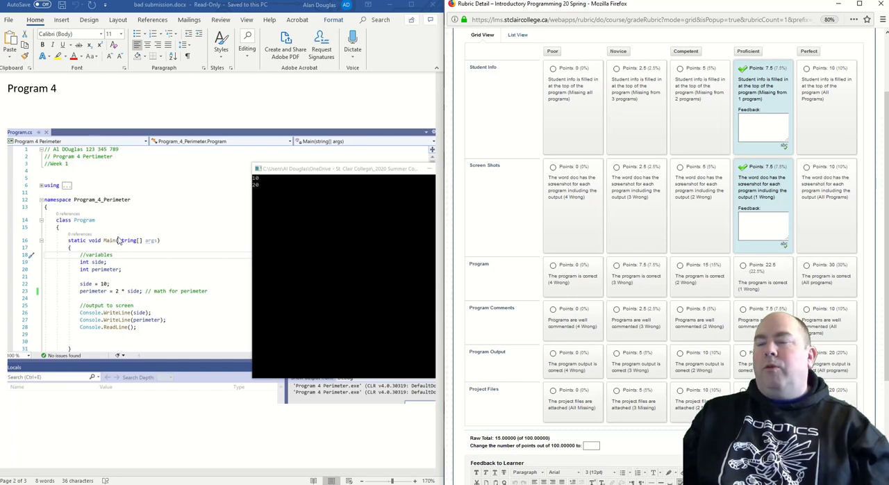
pyautogui.moveTo(478, 292)
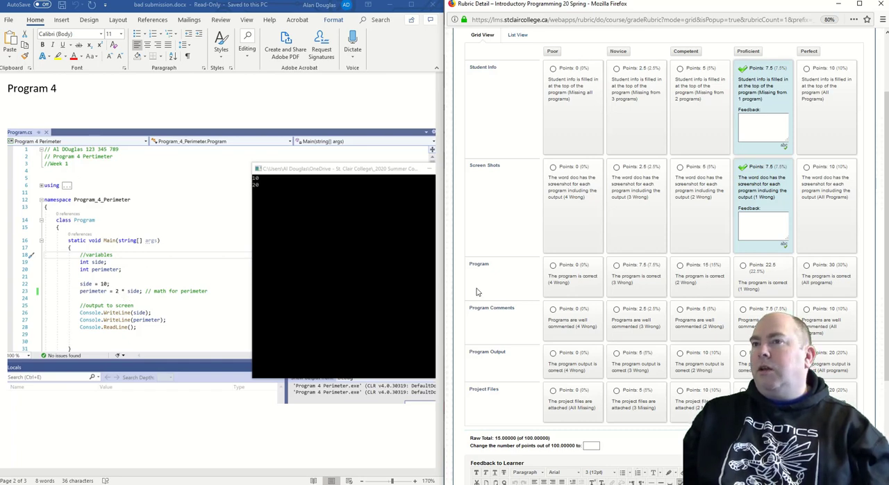
pyautogui.click(743, 265)
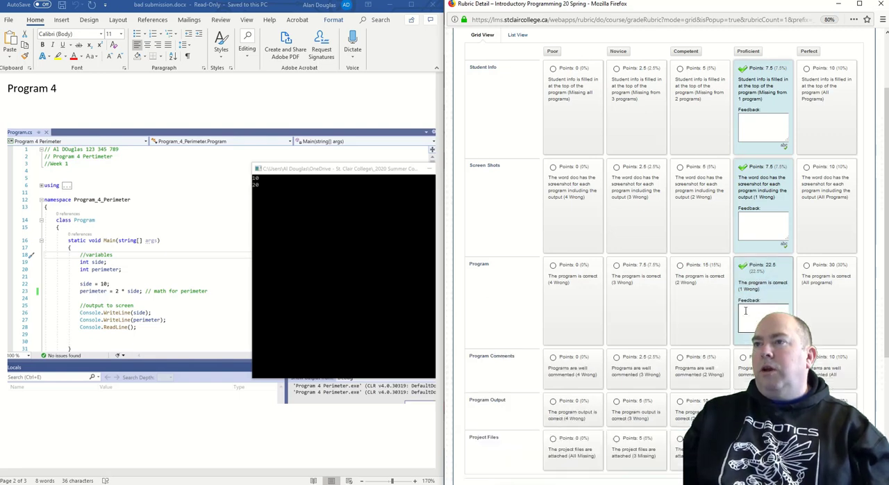
pyautogui.scroll(-3)
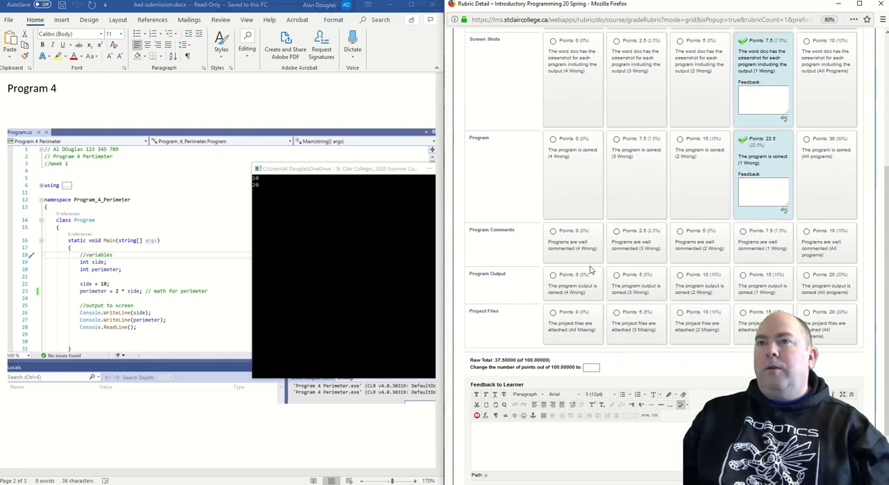
# Score Program Comments Proficient (7.5 points), raw total 45
pyautogui.click(572, 243)
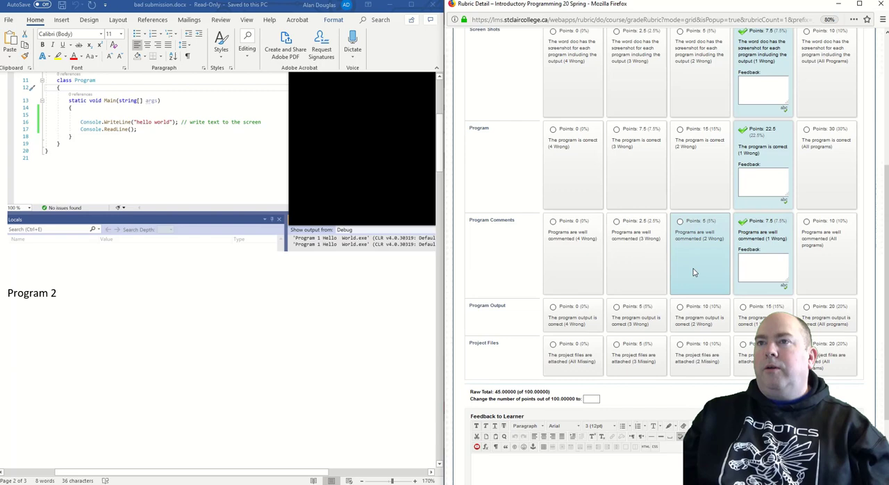
pyautogui.scroll(-3)
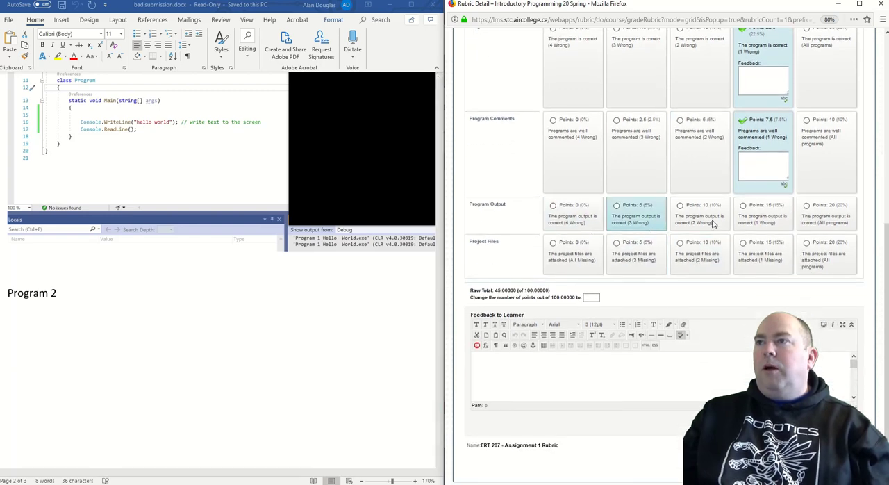
# Rate Program Output as Proficient (15 points), raising the raw total to 60, and reopen the student's folder
pyautogui.click(826, 214)
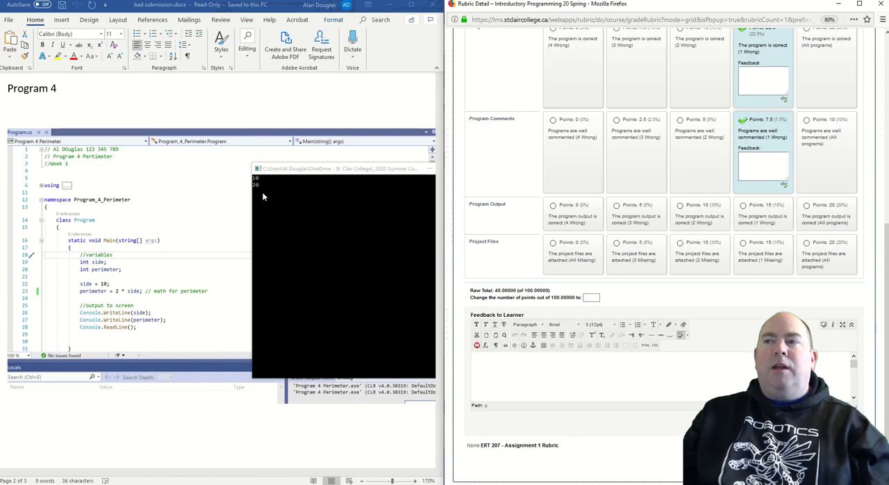
pyautogui.click(700, 211)
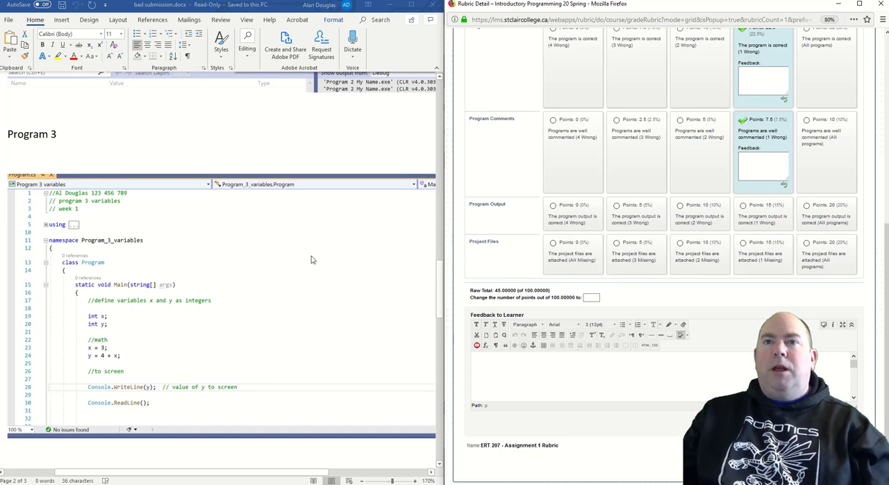
pyautogui.moveTo(262, 279)
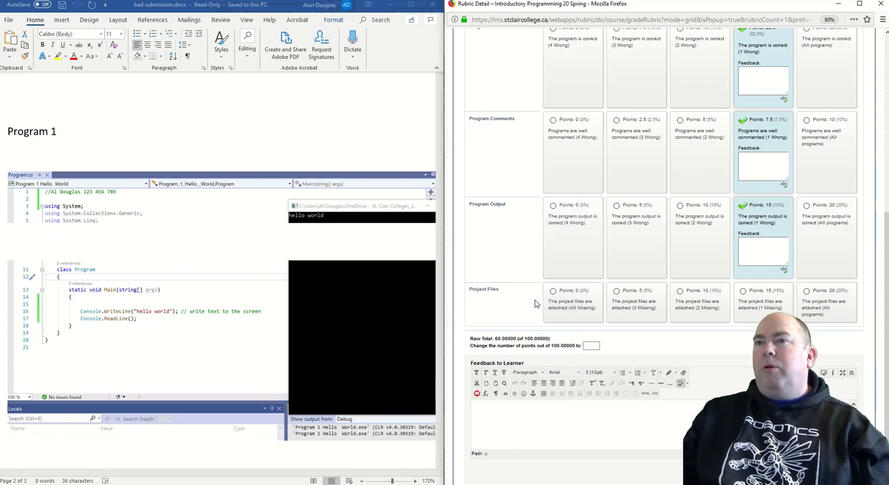
pyautogui.click(552, 290)
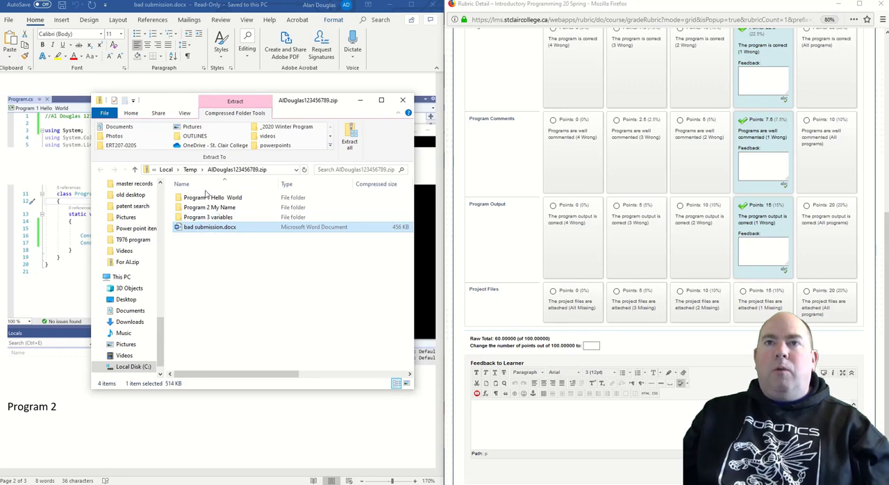
# Check the submitted program files and document, then rate Project Files as Proficient for a raw total of 75
pyautogui.click(209, 198)
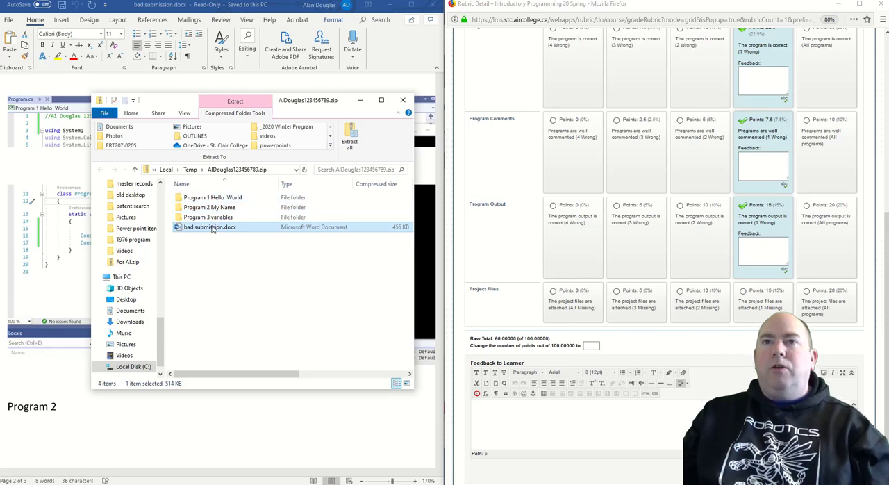
pyautogui.moveTo(378, 250)
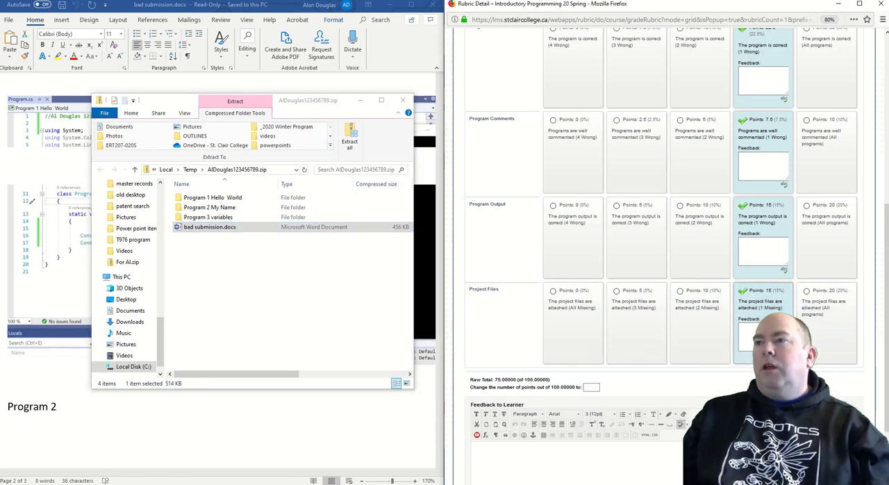
pyautogui.scroll(-3)
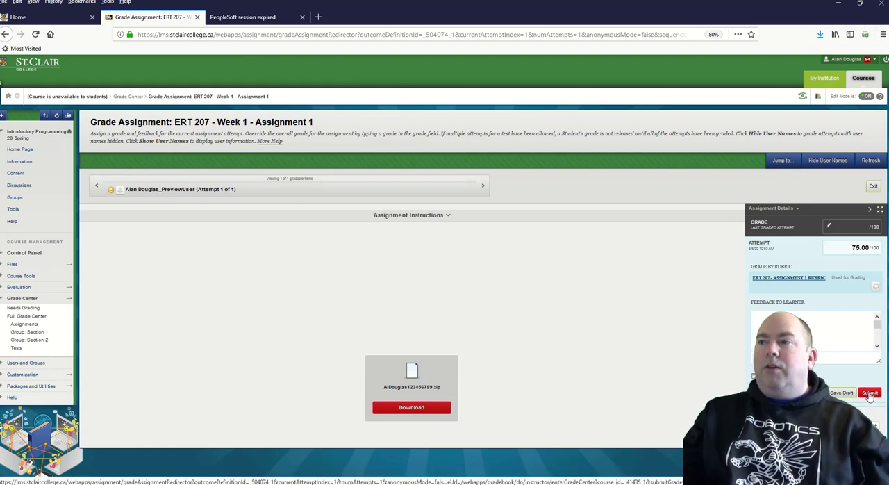
# Submit the 75.00 attempt grade for the Week 1 assignment and return to the Grade Center
pyautogui.click(869, 391)
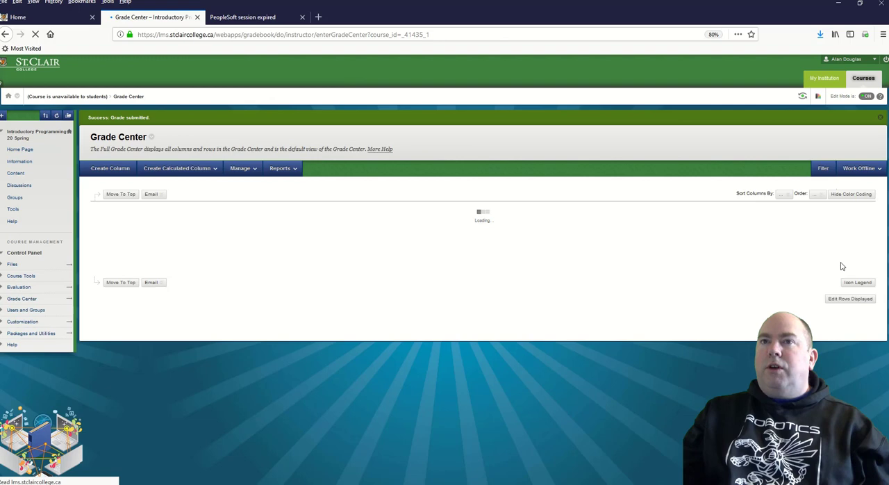